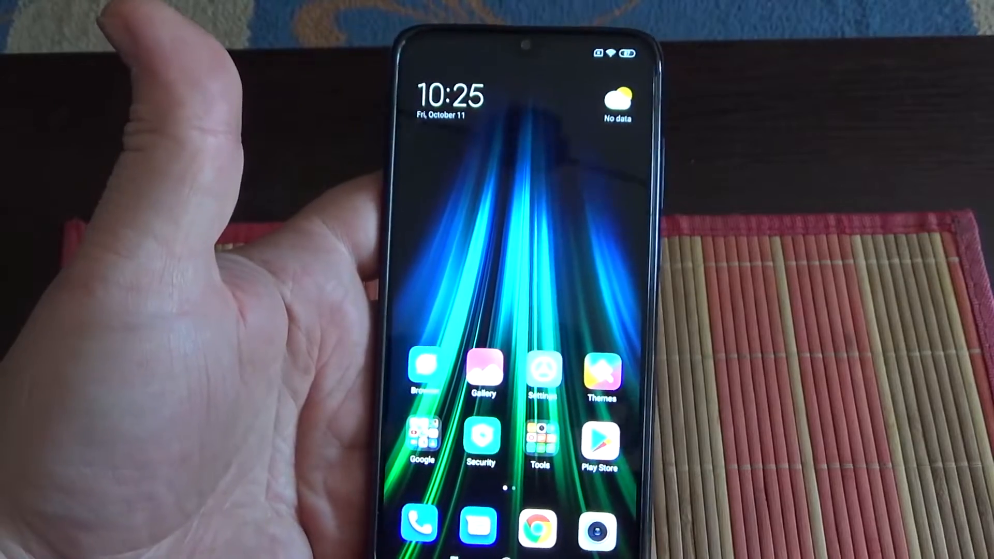
# Go into Settings from the home screen to reach the Wi-Fi network list
pyautogui.click(541, 373)
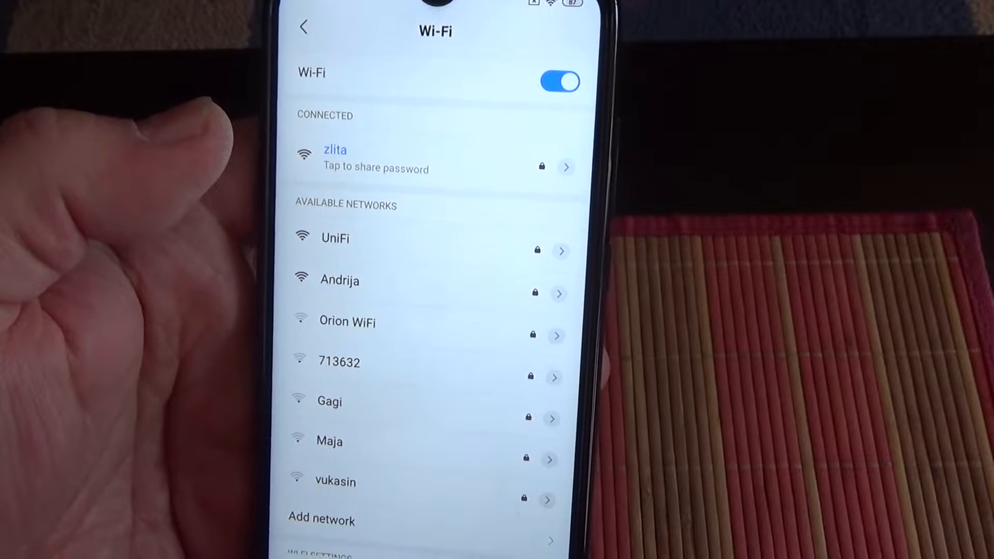
# Look through the listed Wi-Fi networks before returning to the home screen
pyautogui.scroll(-3)
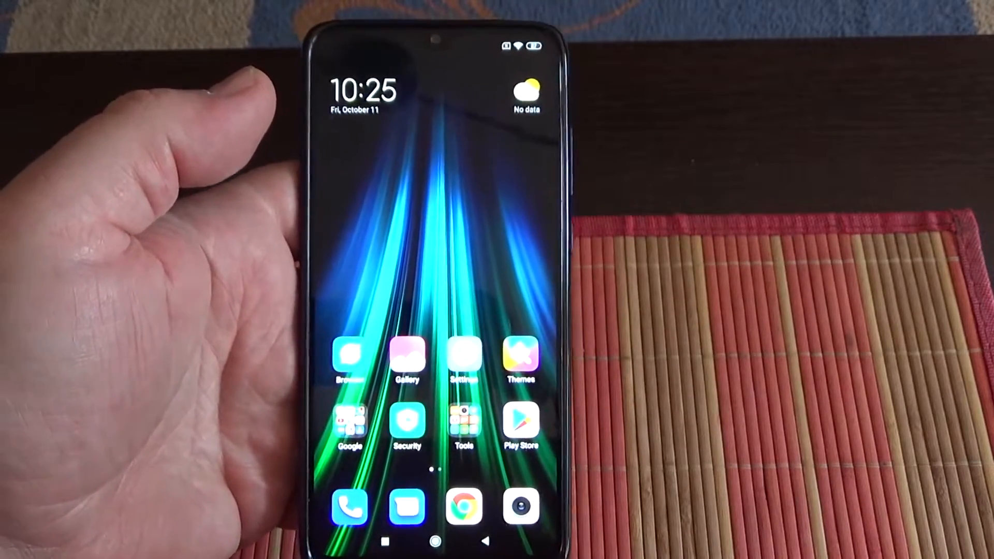
# Reopen Settings and go to the More connection options (VPN, airplane mode, tethering, NFC)
pyautogui.click(464, 355)
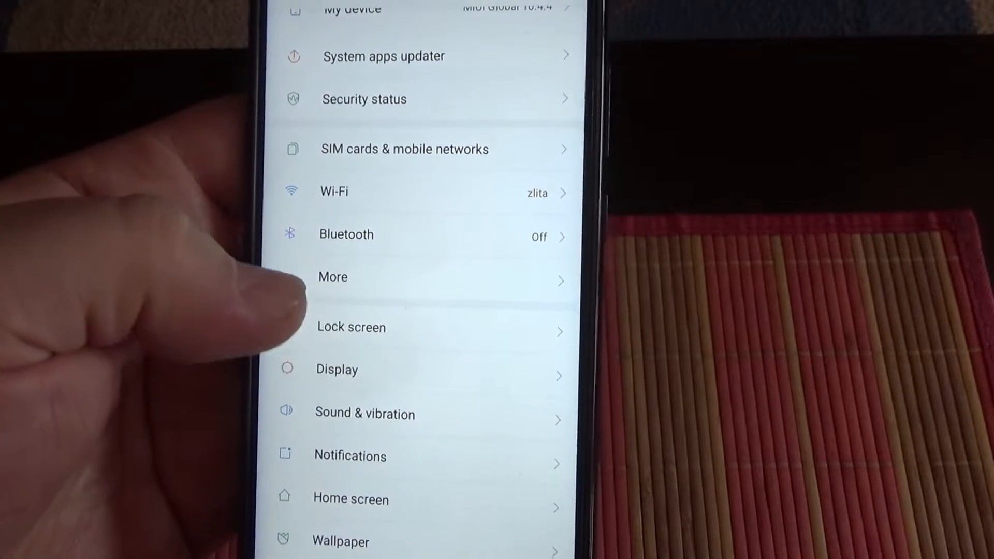
pyautogui.click(333, 277)
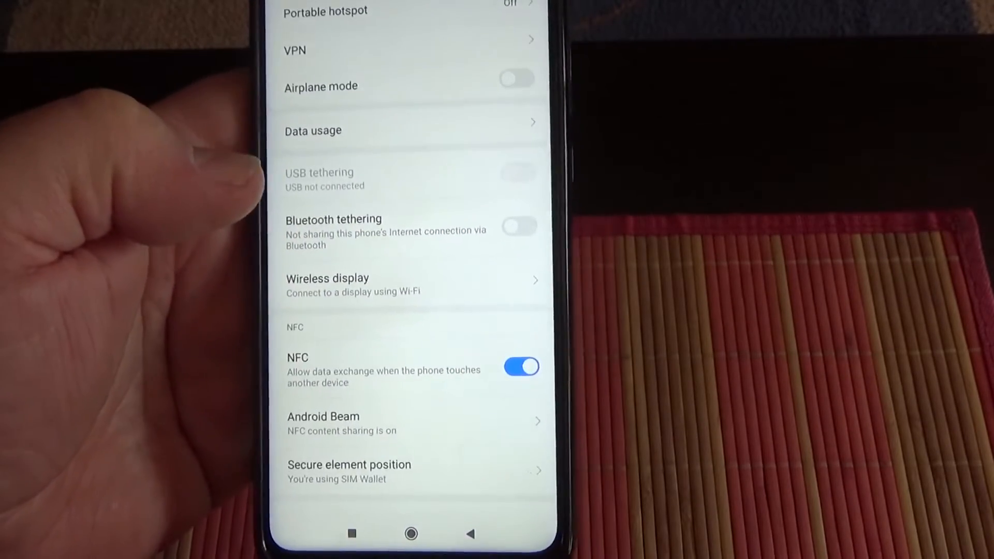
# Reach Reset Wi-Fi, mobile & Bluetooth at the bottom of the More screen
pyautogui.scroll(-3)
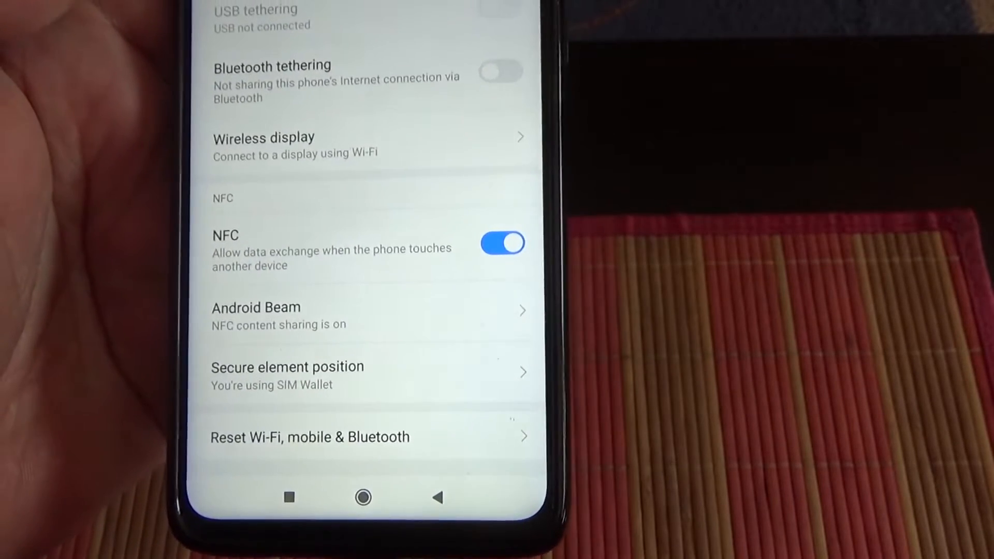
pyautogui.scroll(-3)
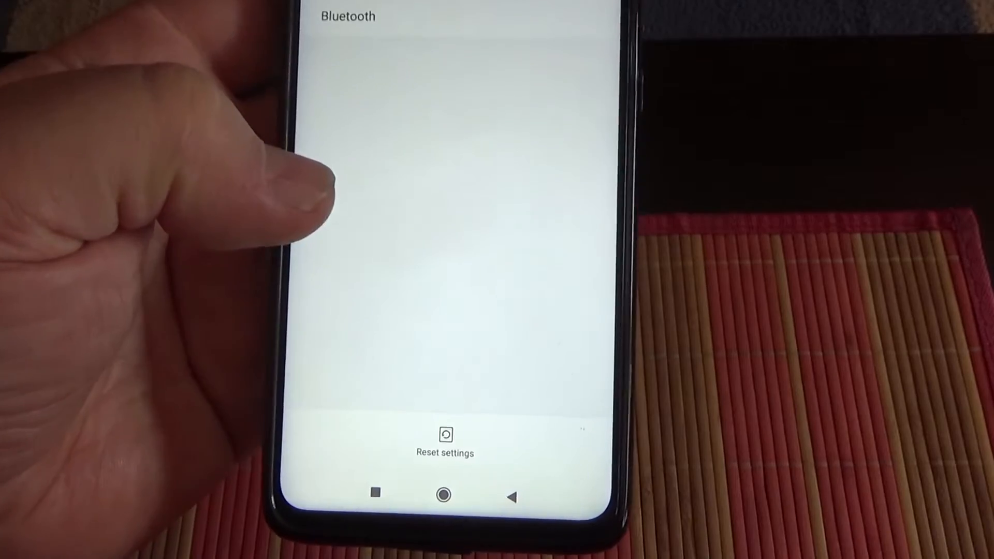
# Reset Wi-Fi, mobile and Bluetooth settings and confirm OK in the Reset? dialog
pyautogui.click(444, 453)
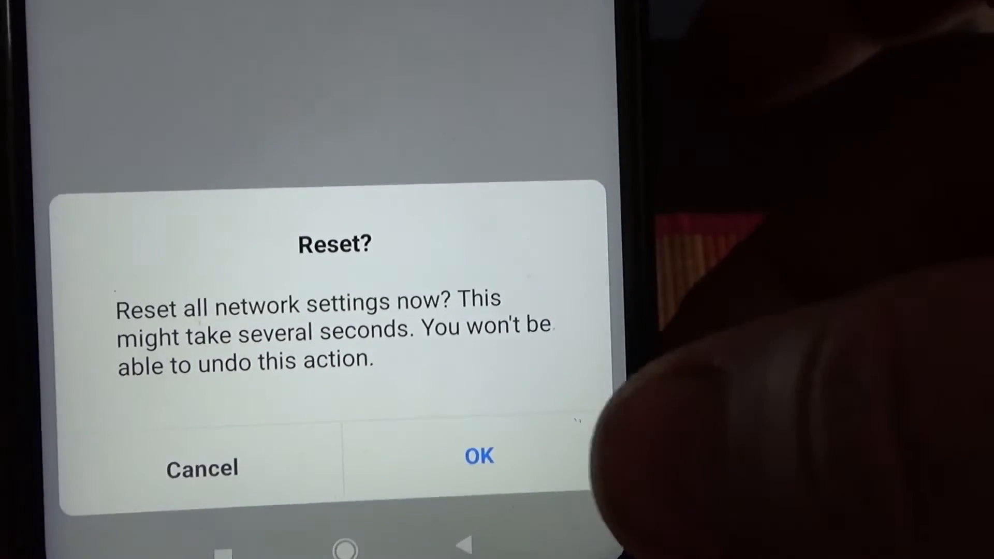
pyautogui.click(478, 457)
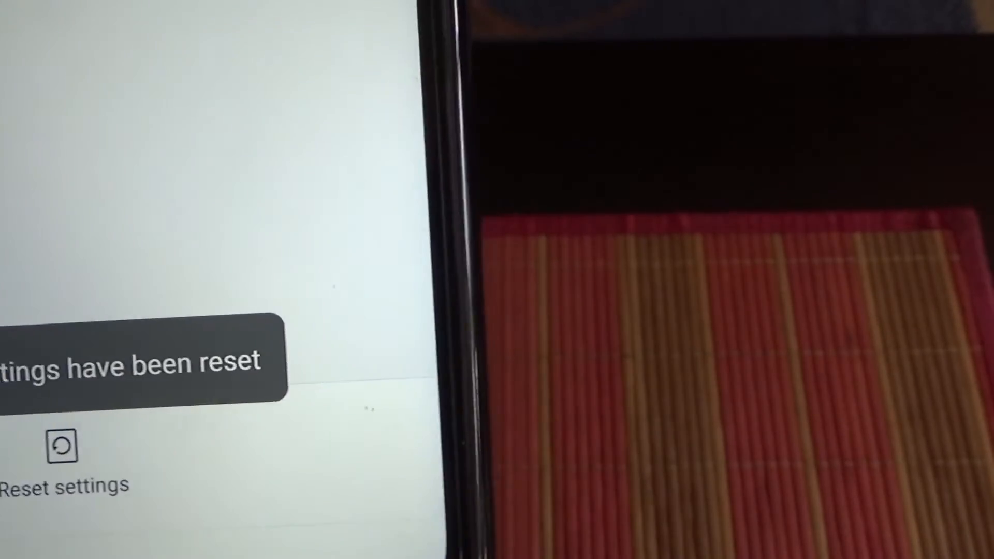